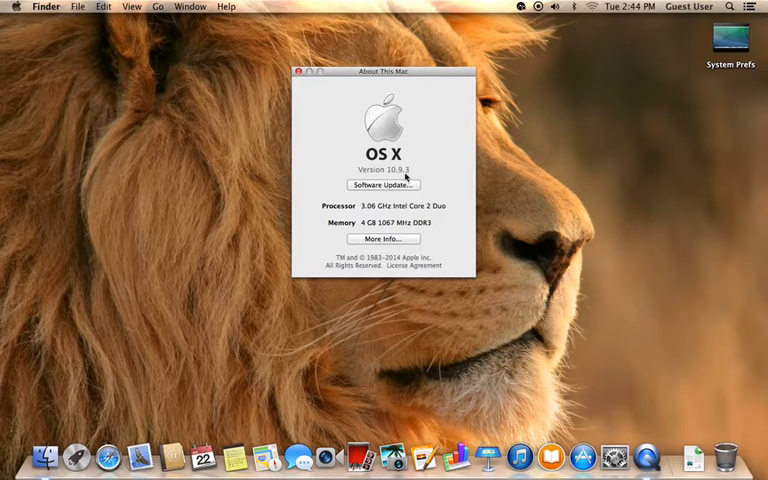
# View the Mac's full overview and its built-in 1280x800 display details, then close System Information.
pyautogui.click(380, 238)
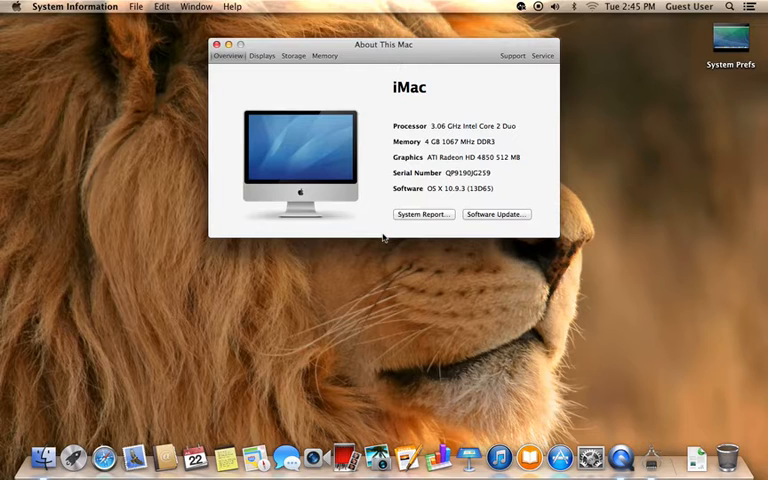
pyautogui.click(264, 56)
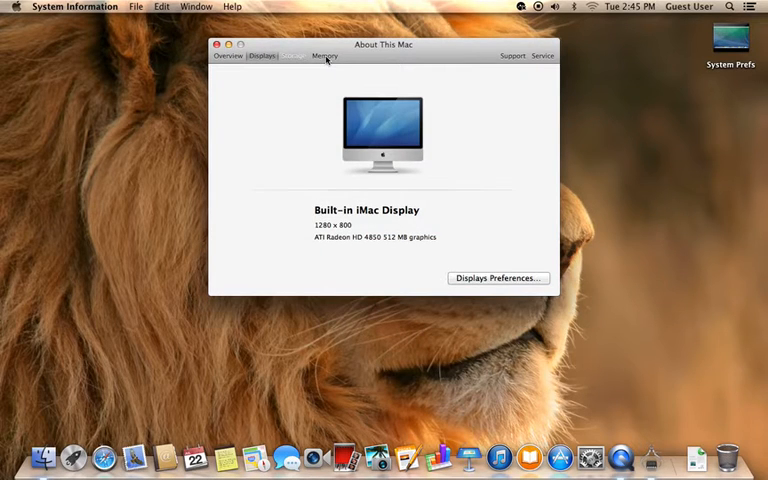
pyautogui.click(12, 8)
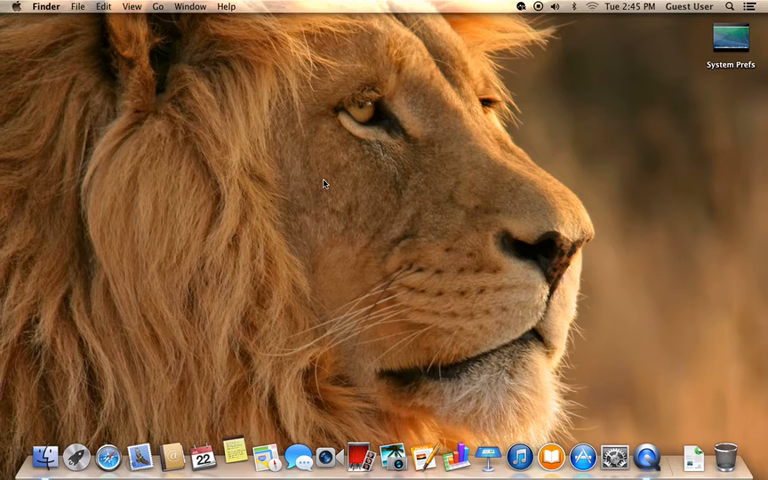
pyautogui.moveTo(420, 224)
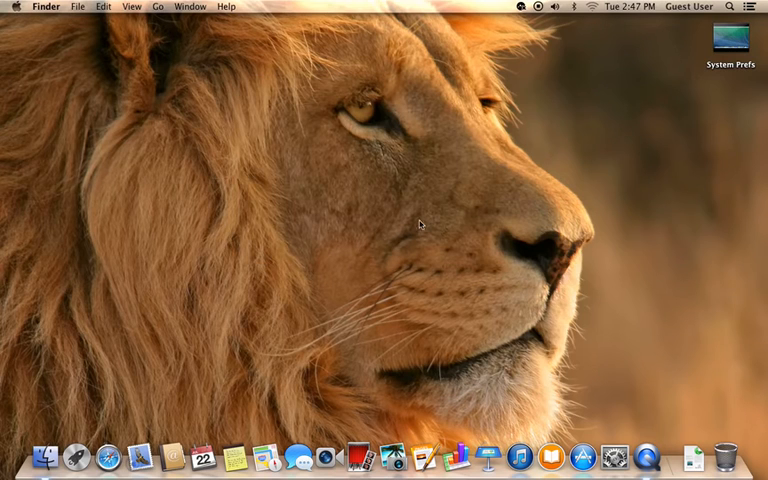